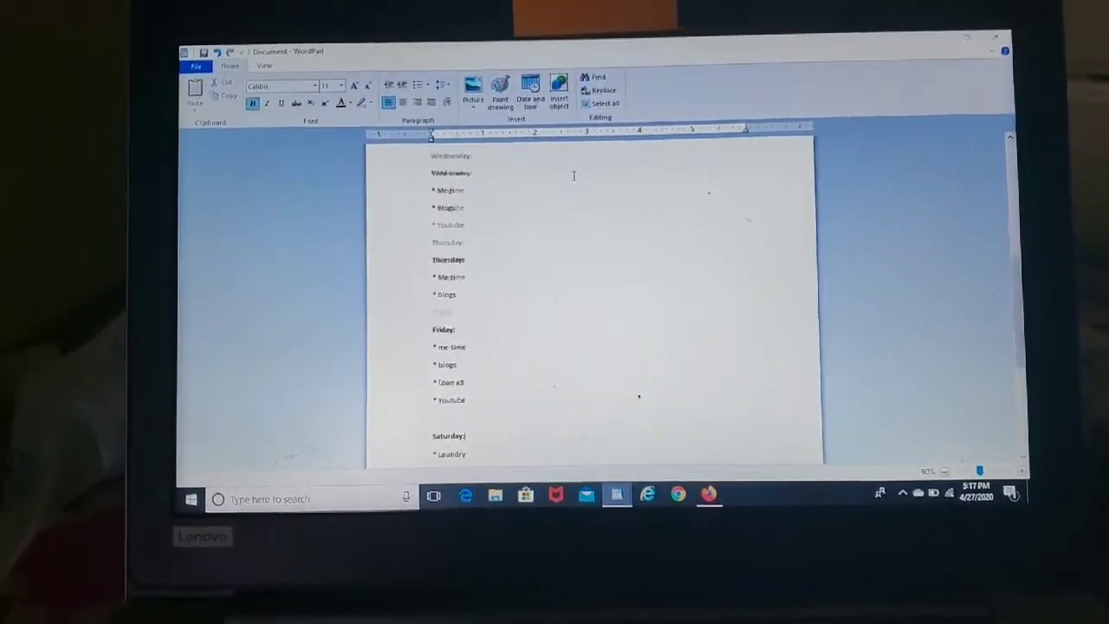
scroll(down, 3)
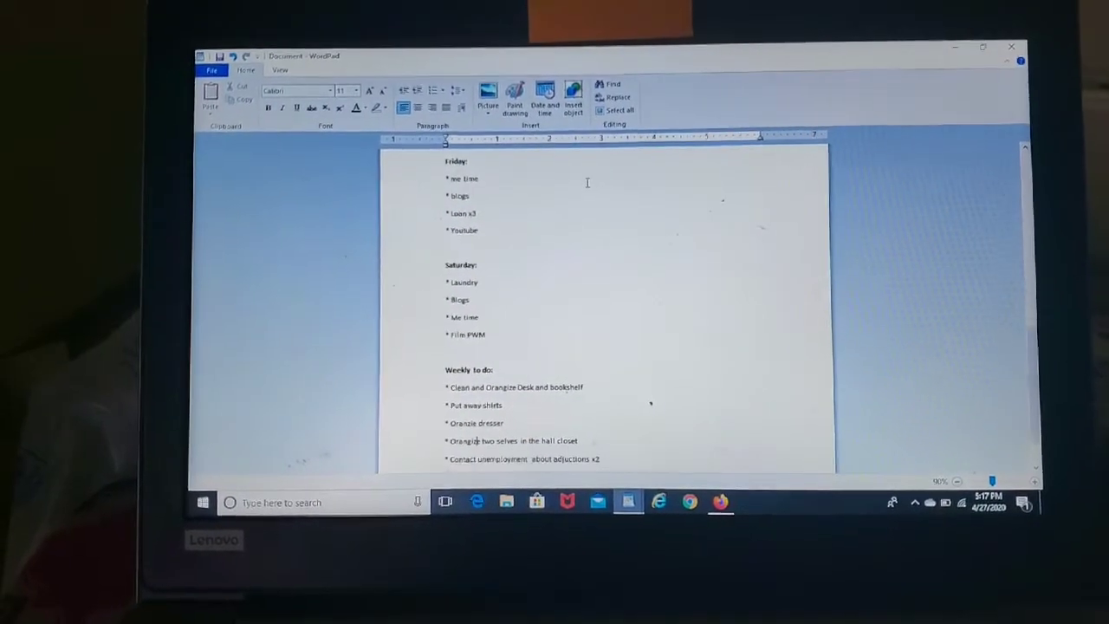
scroll(down, 3)
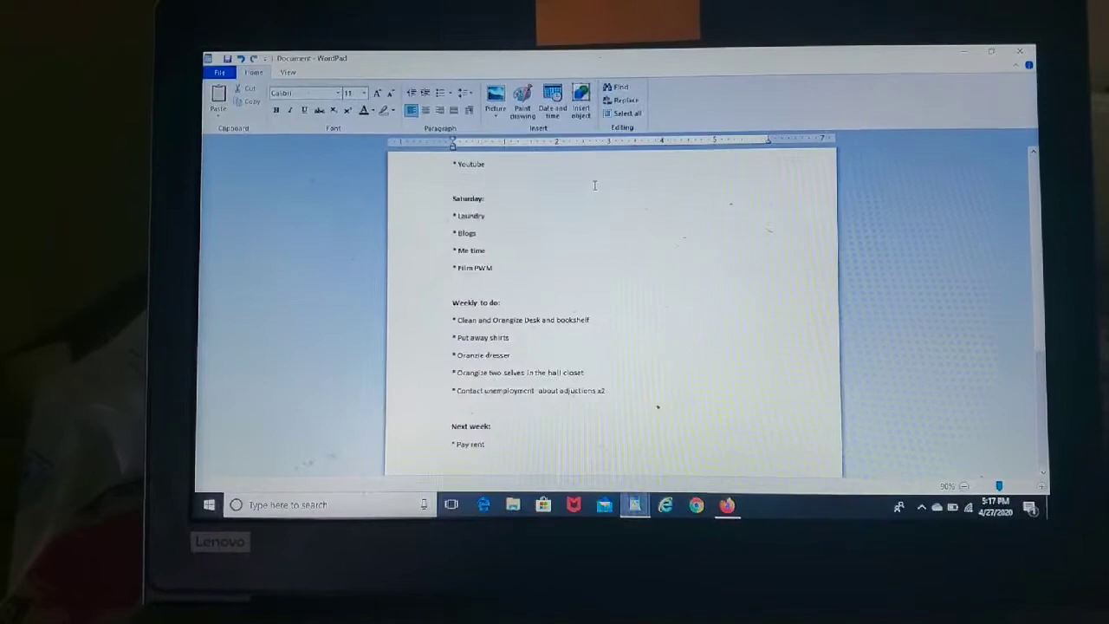